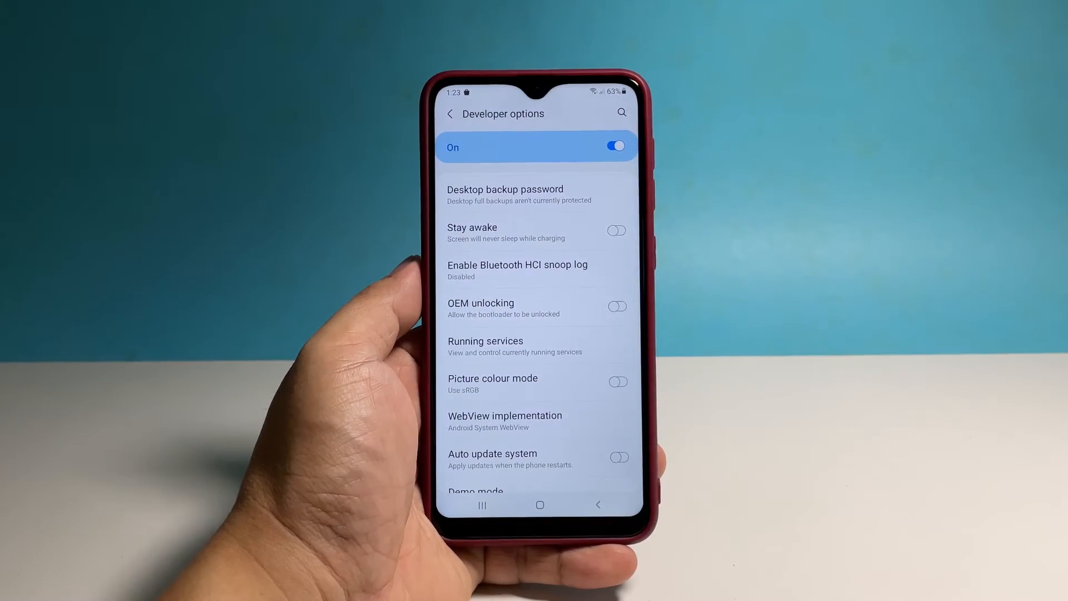
- Leave Developer options and pull down the quick settings panel
scroll("up", 3)
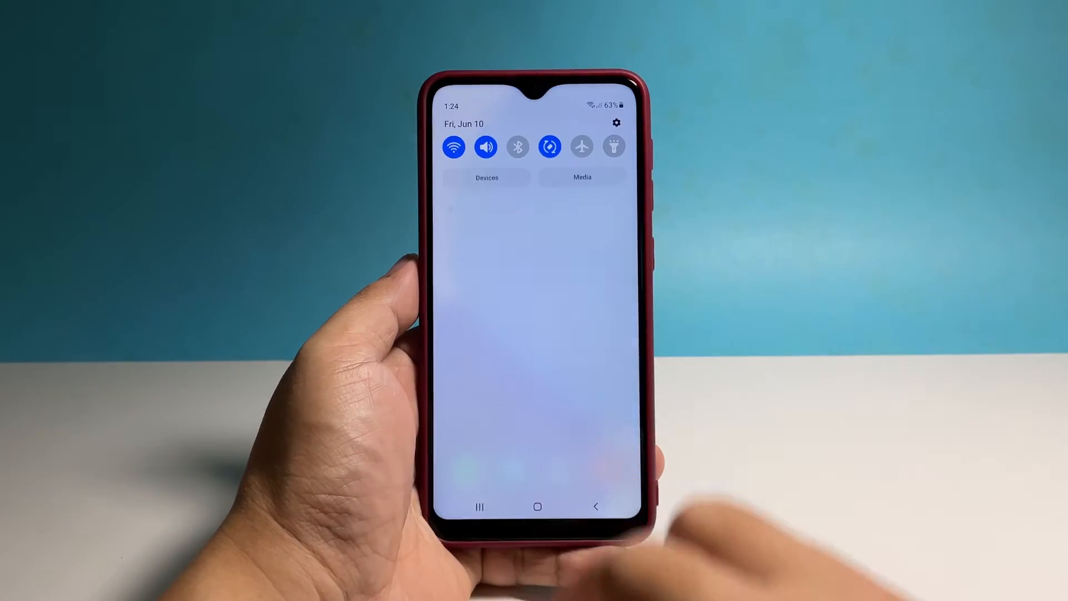
- Scroll to the bottom of the Settings list and reach the Developer options entry
scroll("down", 3)
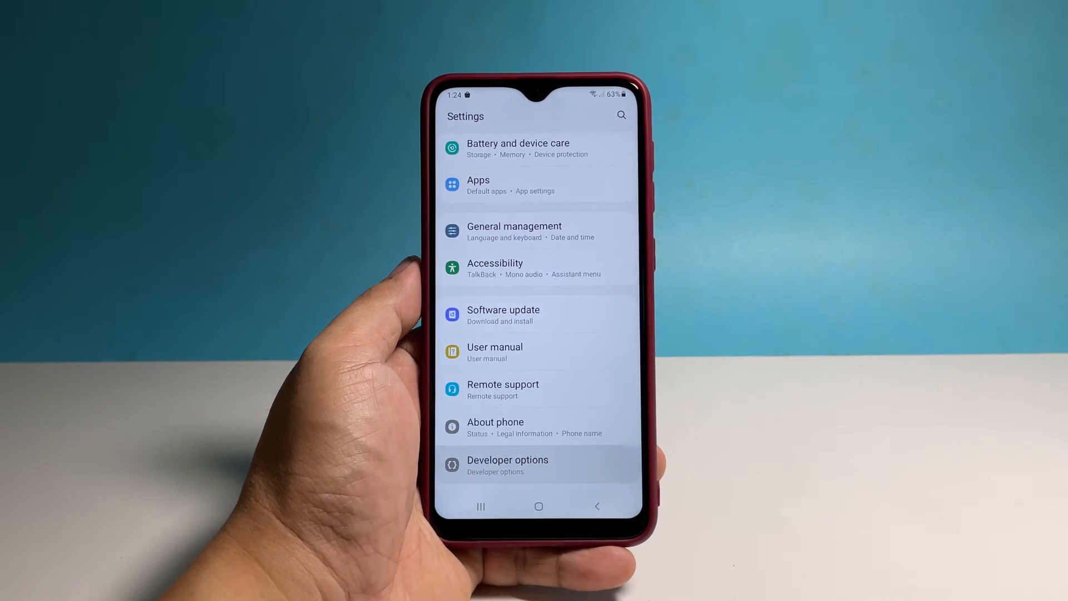
left_click(508, 465)
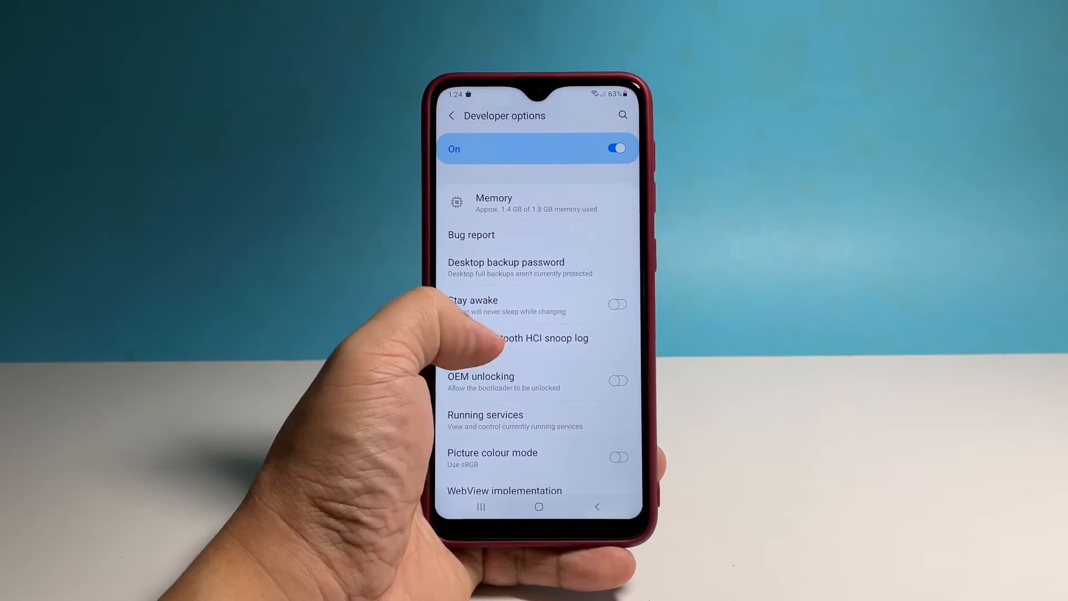
- Scroll to the Debugging section and switch the USB debugging toggle on
scroll("up", 3)
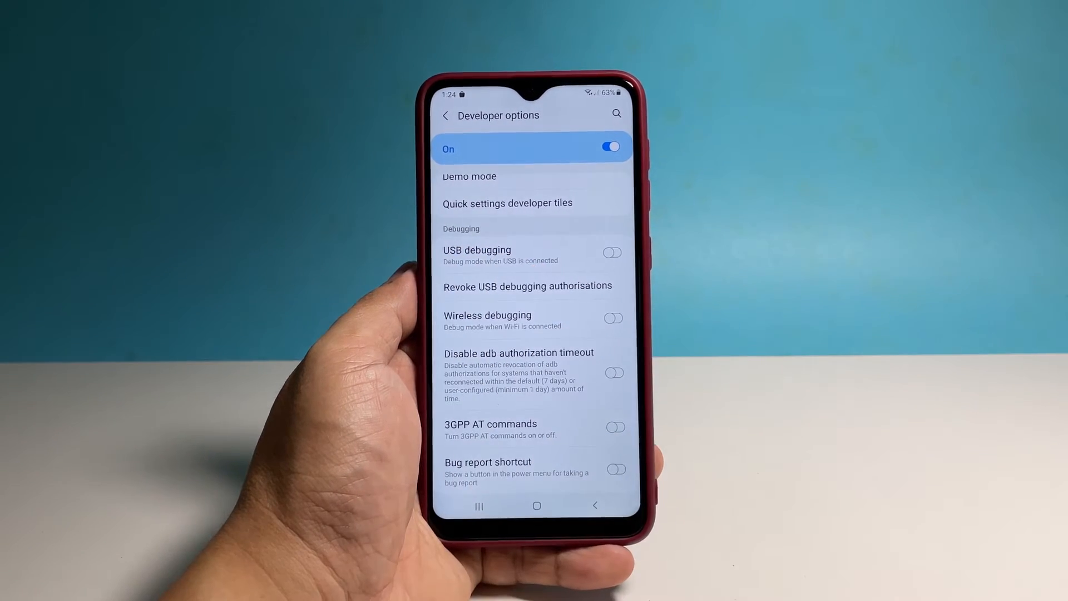
left_click(610, 253)
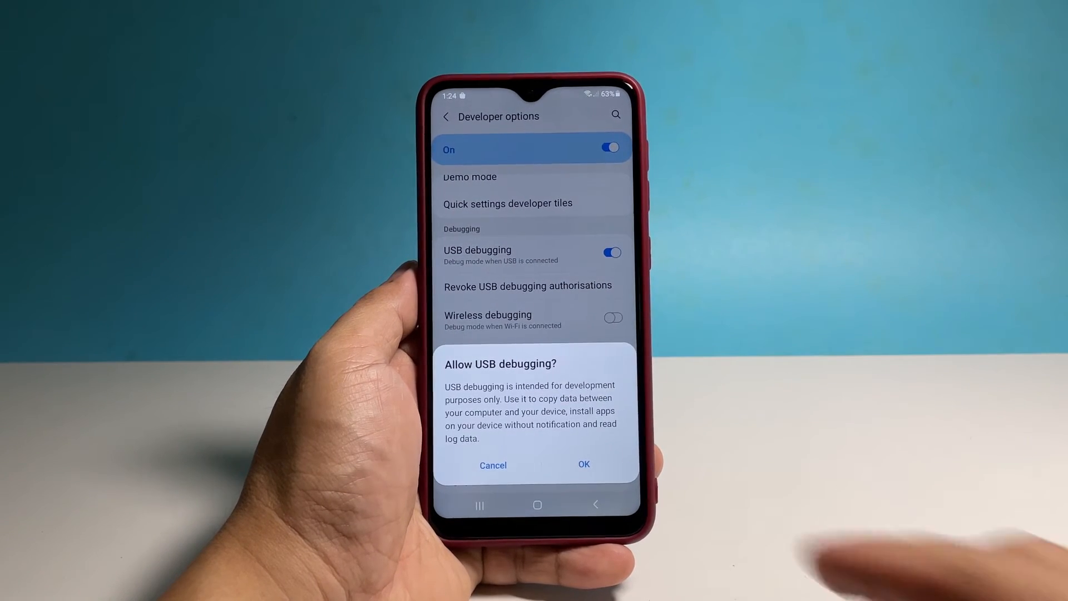
- Confirm OK in the Allow USB debugging? prompt so USB debugging stays on
left_click(583, 465)
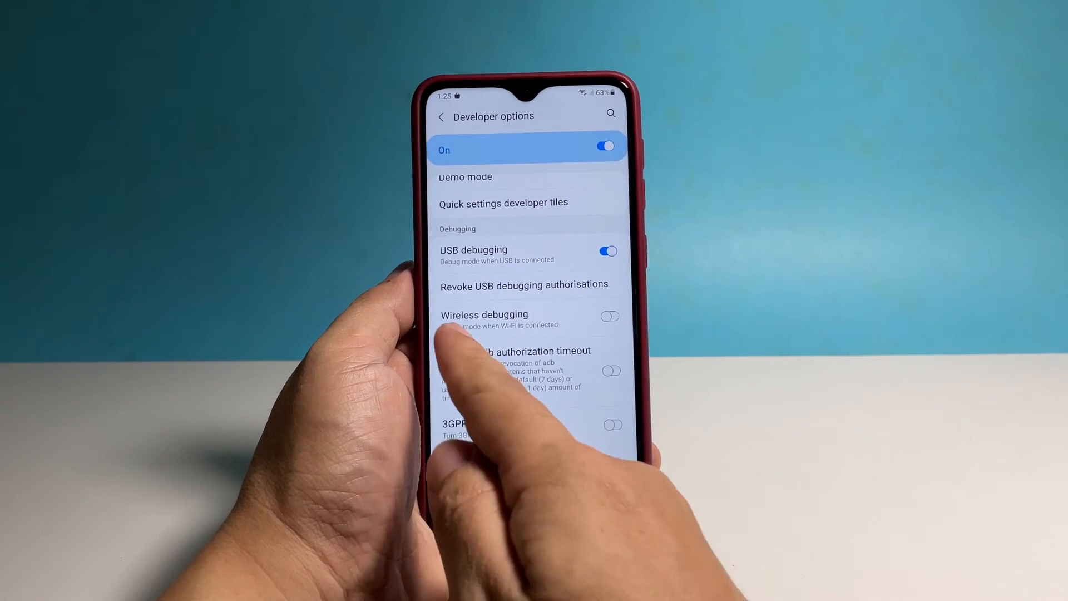
- Switch the Developer options master toggle Off, greying out USB debugging
left_click(608, 315)
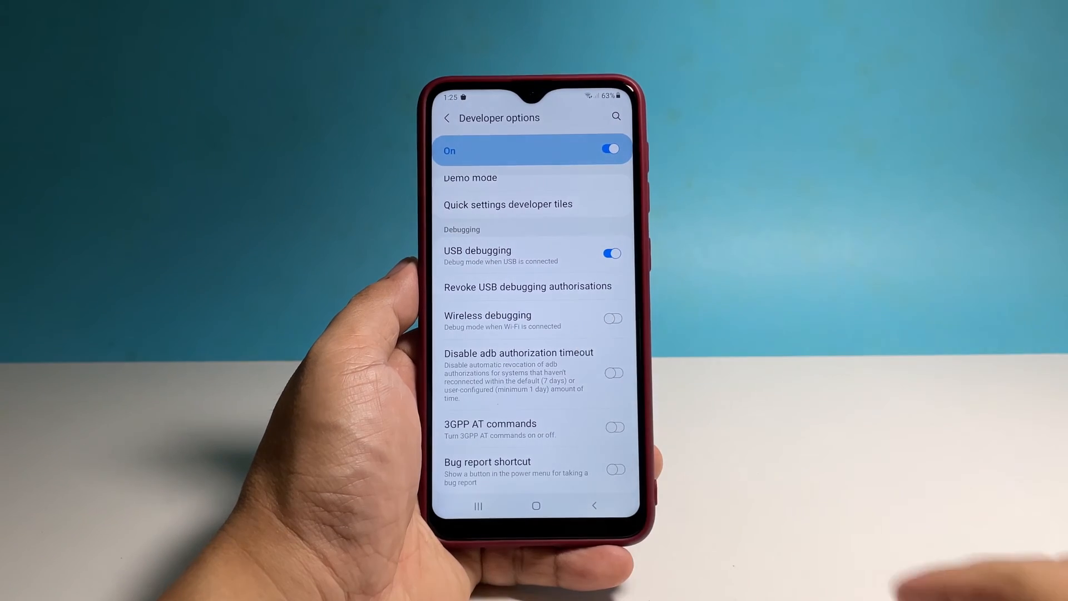
left_click(608, 148)
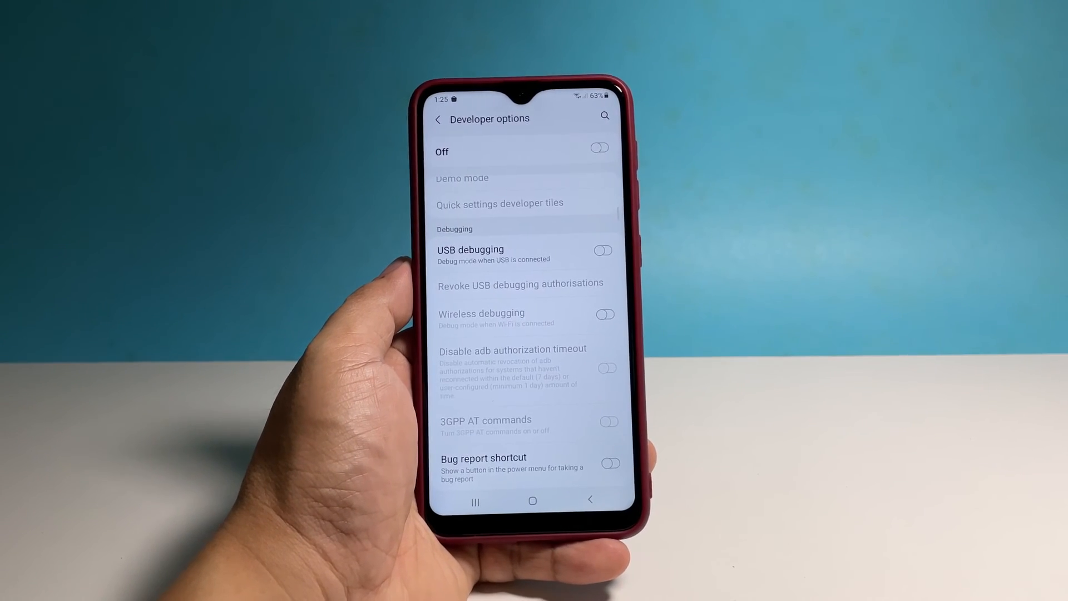